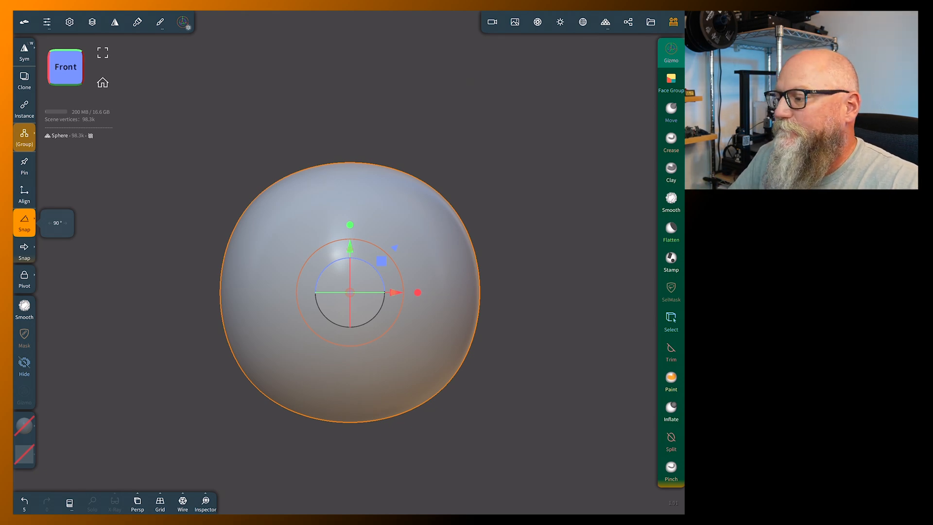
- Toggle the sphere between Lit (PBR) and the red wax MatCap, settle on MatCap, and bring up the MatCap library
left_click(559, 22)
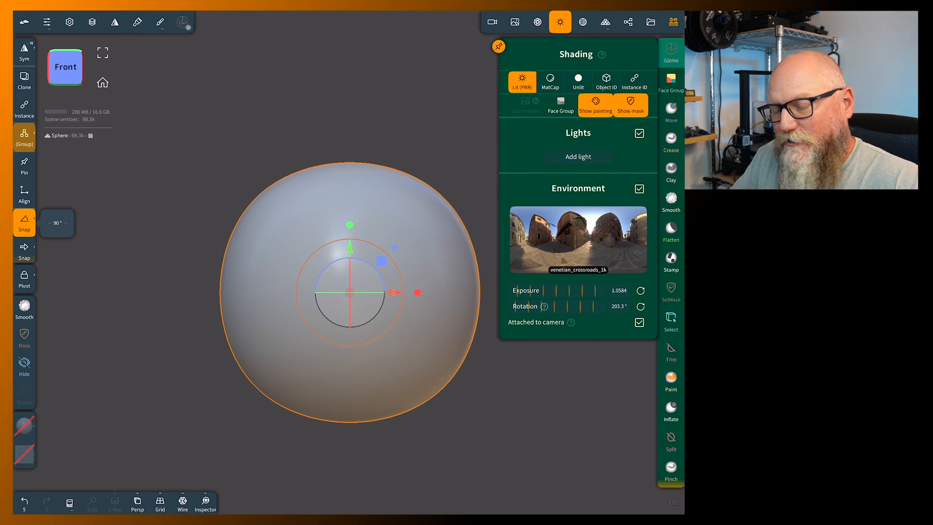
left_click(549, 81)
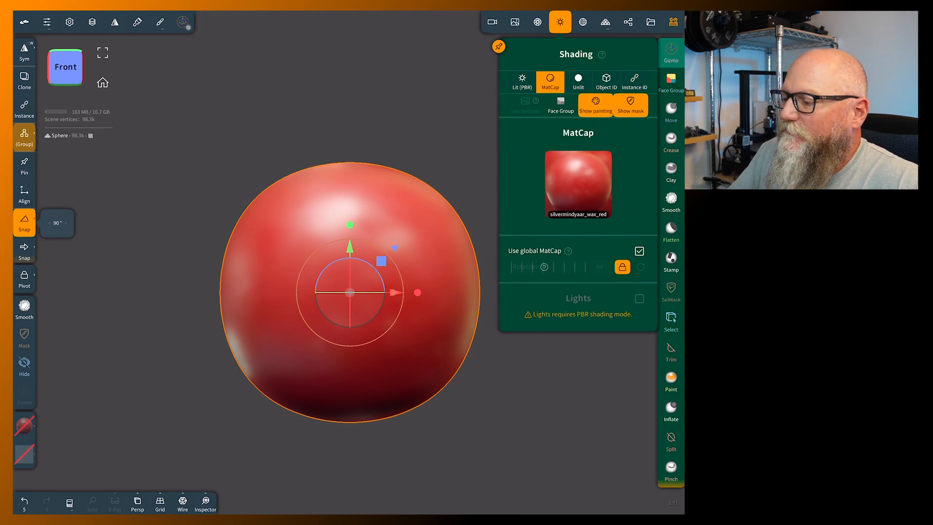
left_click(522, 81)
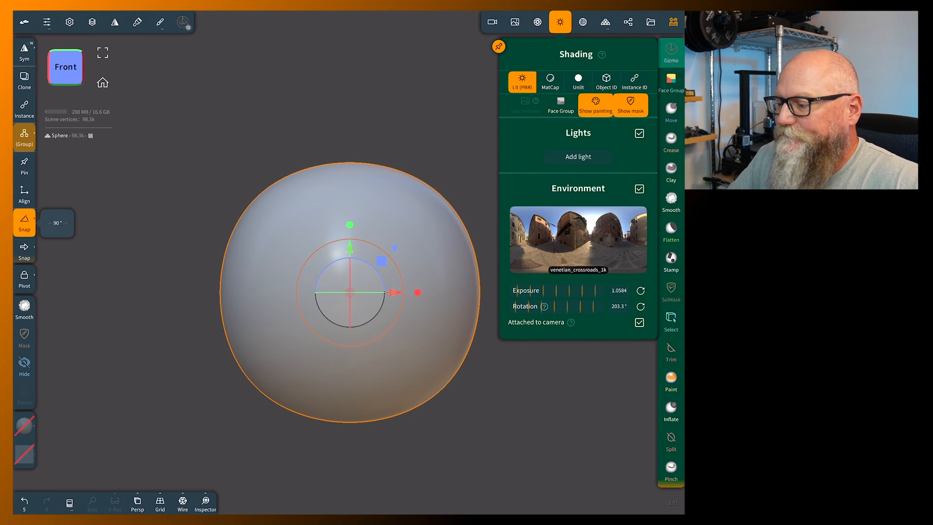
left_click(549, 80)
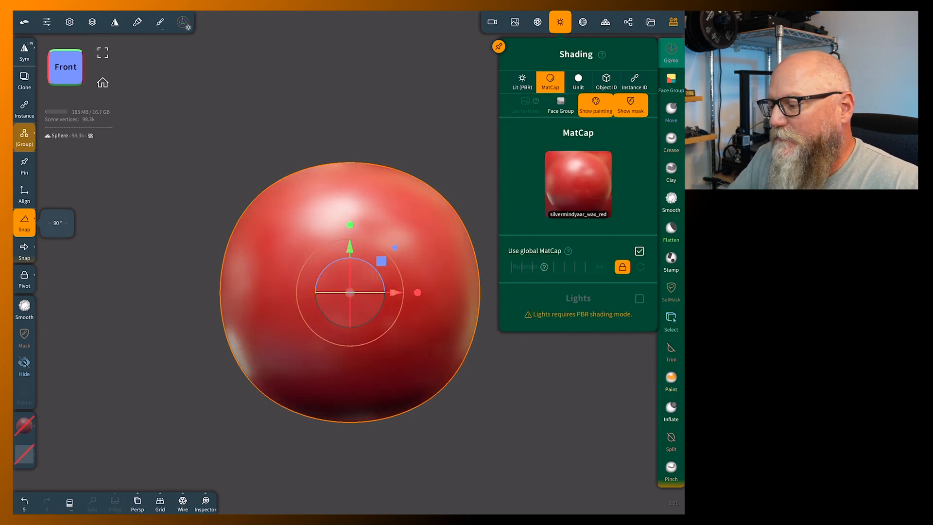
left_click(576, 184)
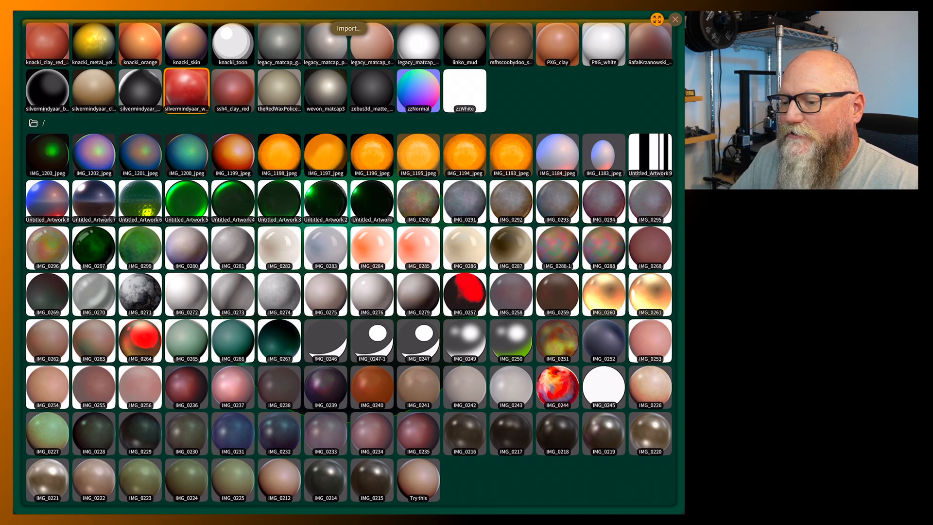
- Assign the grey moon-like IMG_0271 MatCap to the sphere in place of red wax
scroll("down", 3)
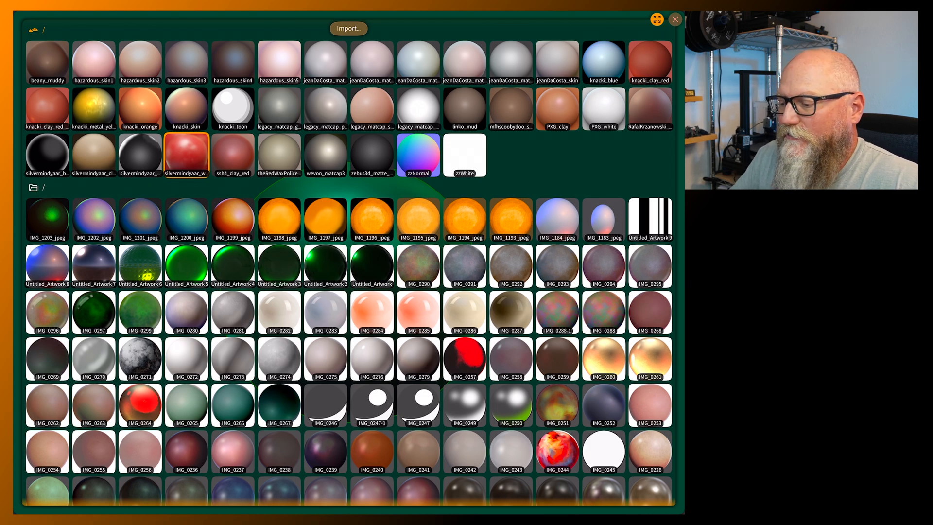
scroll("down", 3)
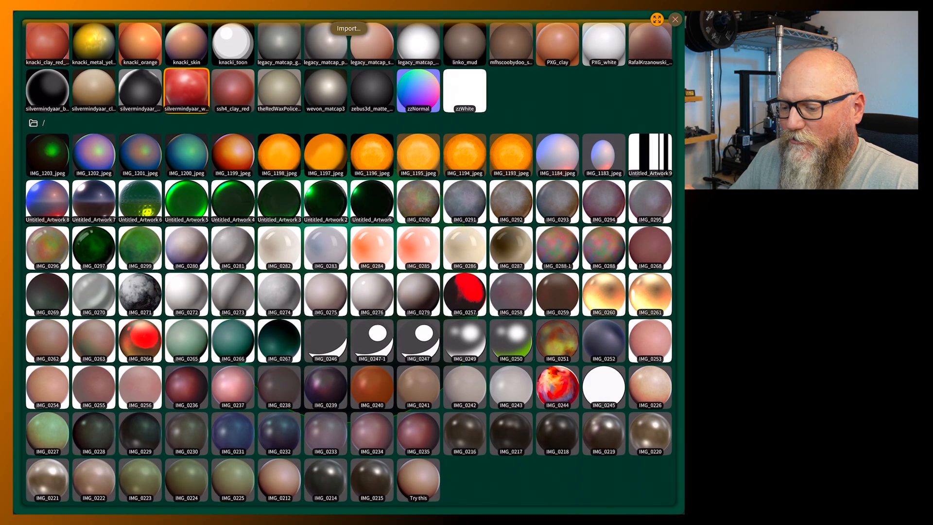
left_click(140, 295)
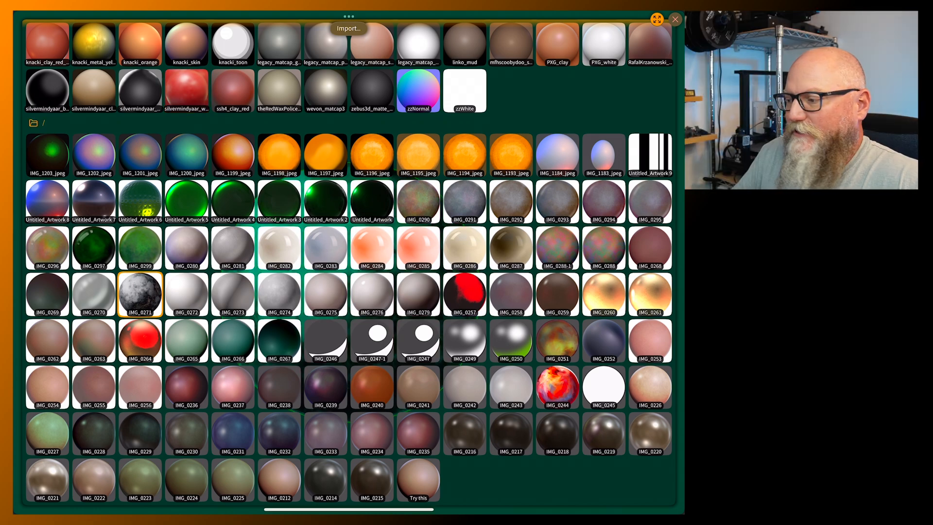
left_click(140, 294)
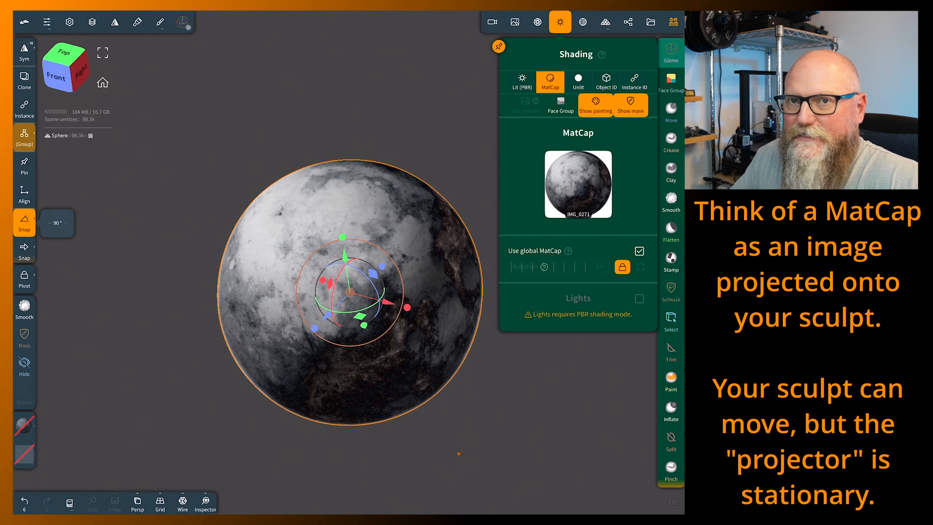
- Switch the sphere back to Lit (PBR) shading with the venetian crossroads environment
left_click(520, 82)
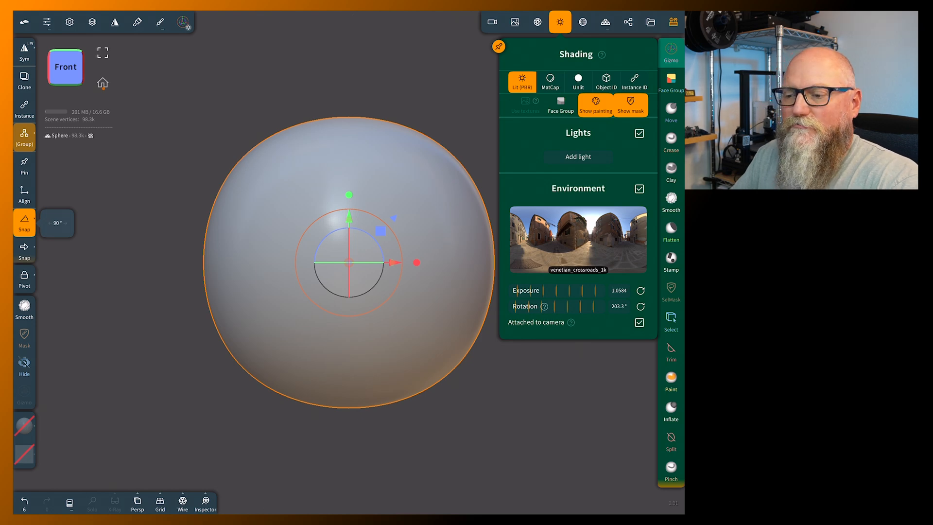
- Set paint Roughness 0 and Metalness ~0.39 with a red colour, then show it under MatCap shading
left_click(137, 22)
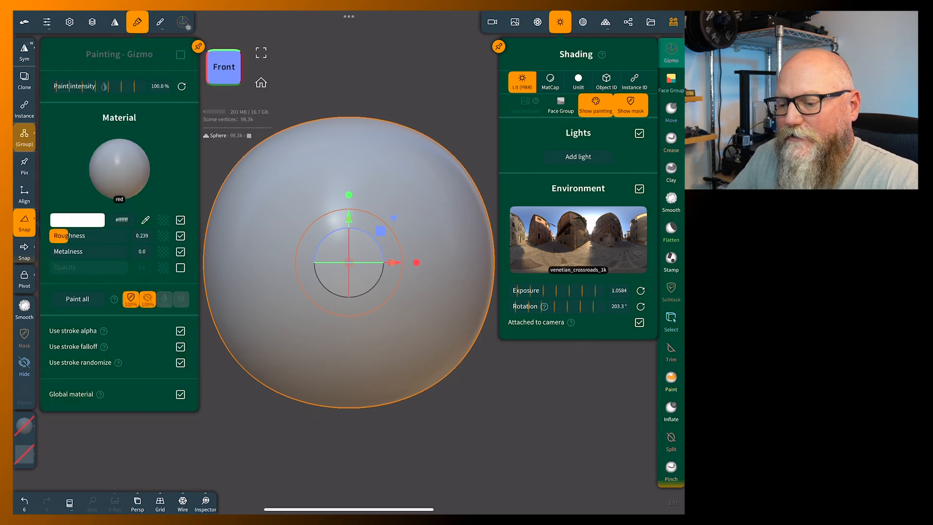
left_click_drag(60, 235, 77, 235)
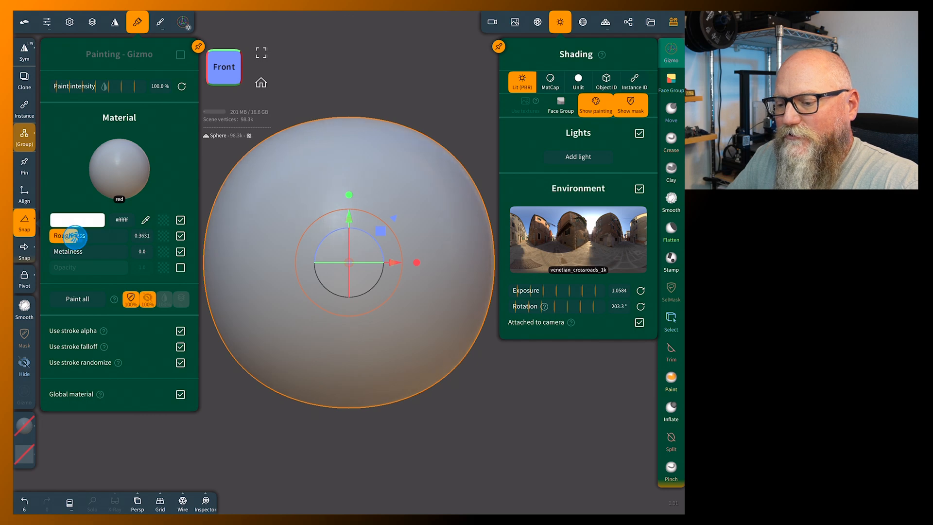
left_click_drag(90, 235, 50, 236)
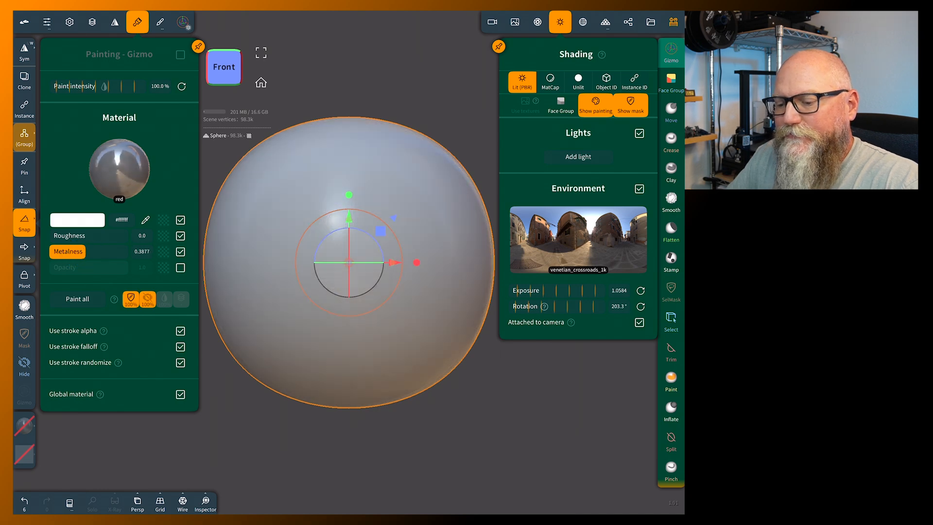
left_click(77, 219)
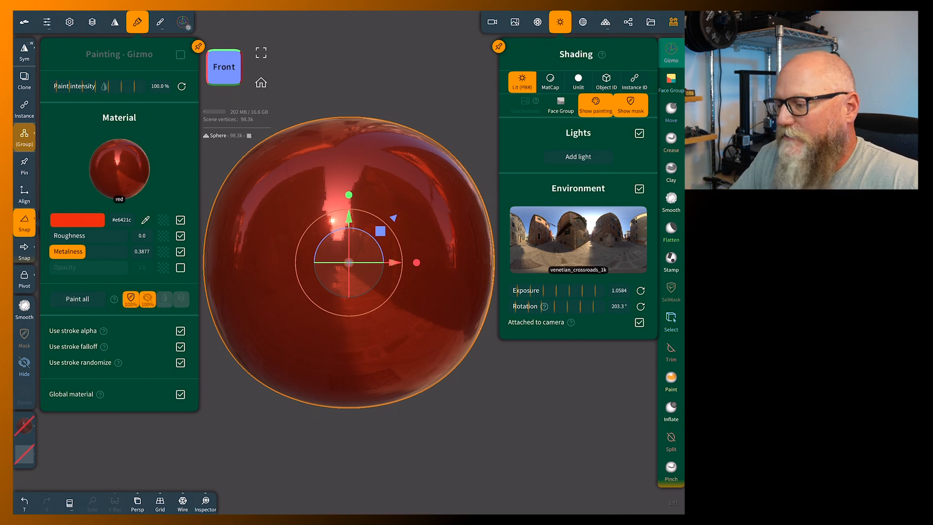
left_click(549, 79)
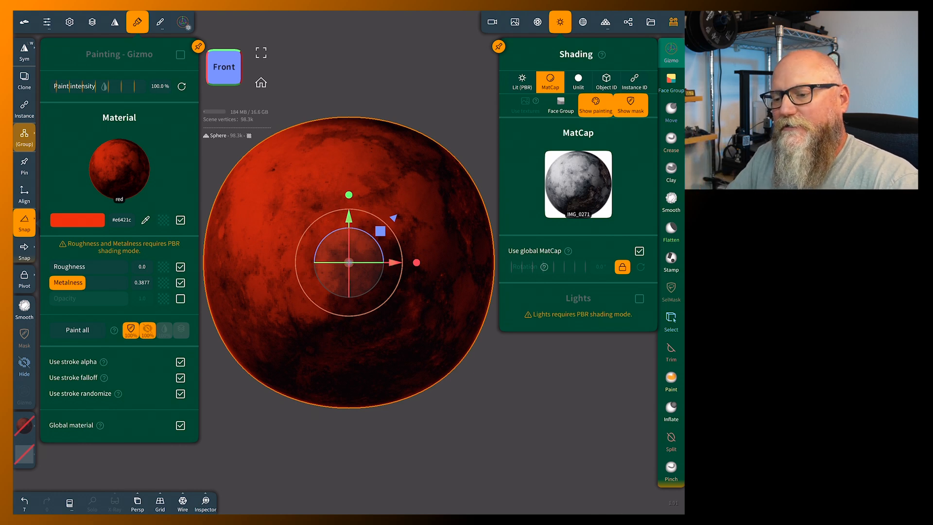
- Dismiss the paint material settings so only the grey IMG_0271 MatCap shows on the sphere
left_click(78, 219)
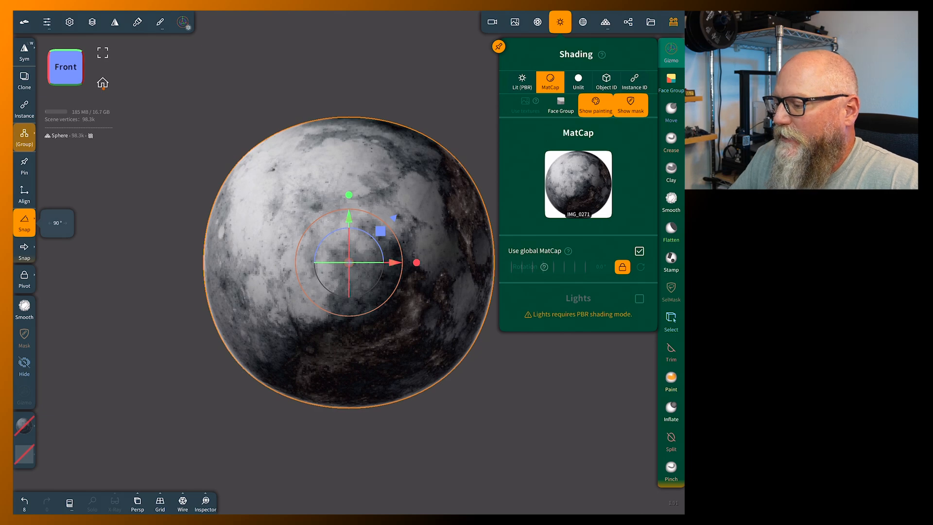
- Try the green faceted Untitled_Artwork 6 MatCap on the sphere, then return to Lit (PBR)
left_click(577, 184)
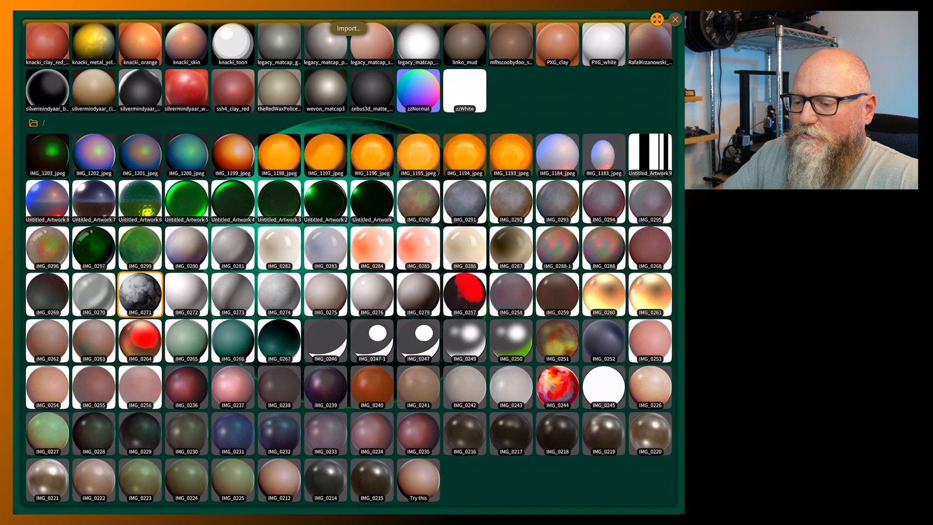
left_click(140, 201)
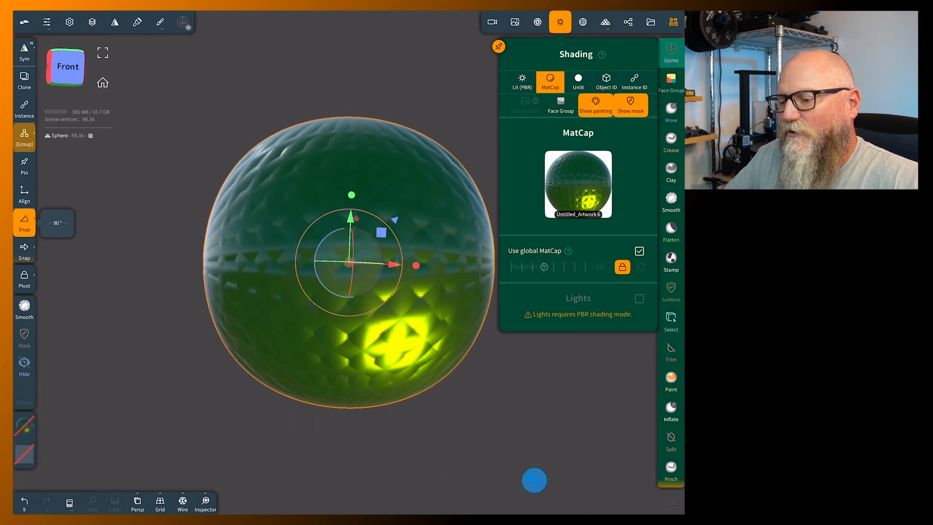
left_click(522, 81)
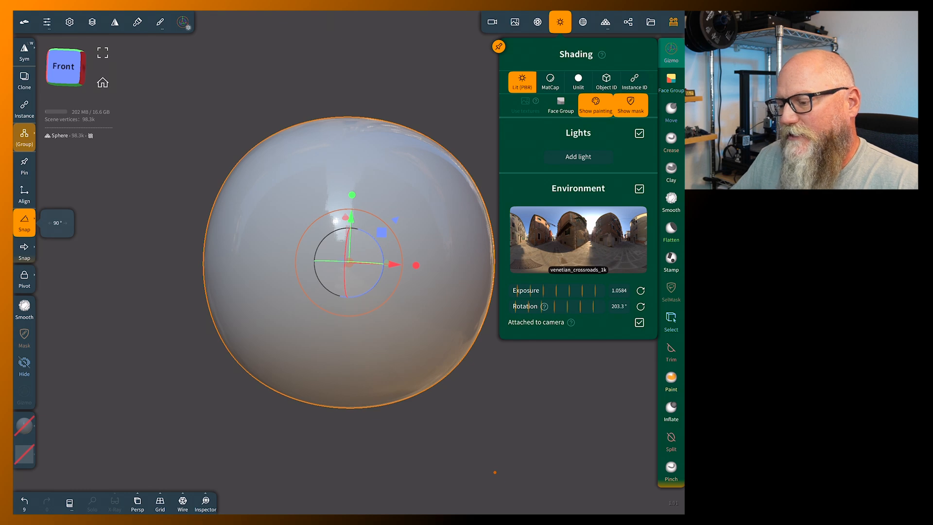
- Switch to the Paint tool with the red material to brush blotches along the sphere's edges
left_click(670, 381)
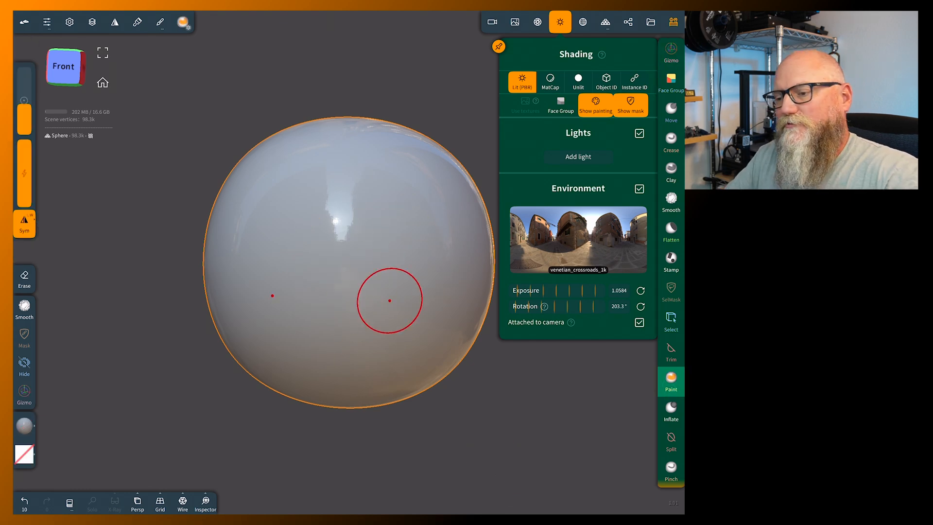
left_click(137, 22)
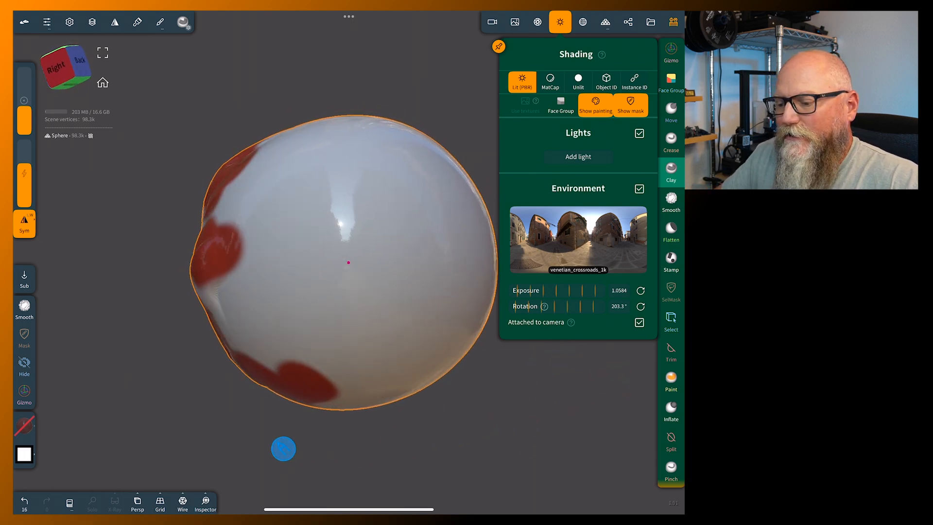
- Show the red-blotched sphere under the green MatCap, toggling Use global MatCap off and back on
left_click(550, 82)
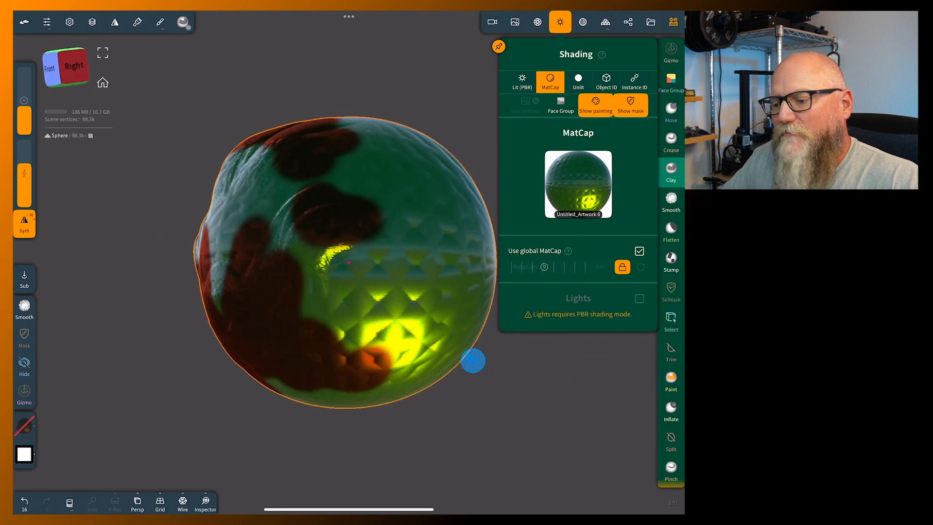
left_click_drag(473, 360, 590, 360)
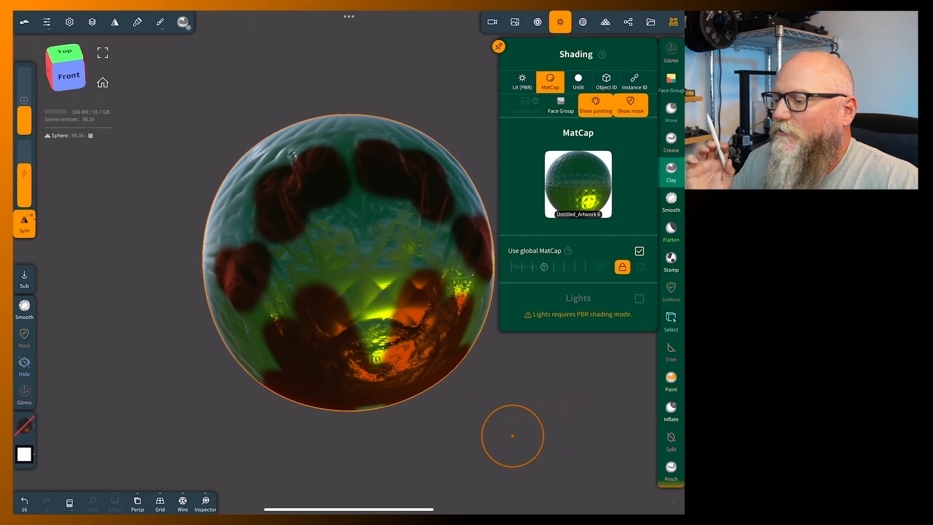
left_click(522, 82)
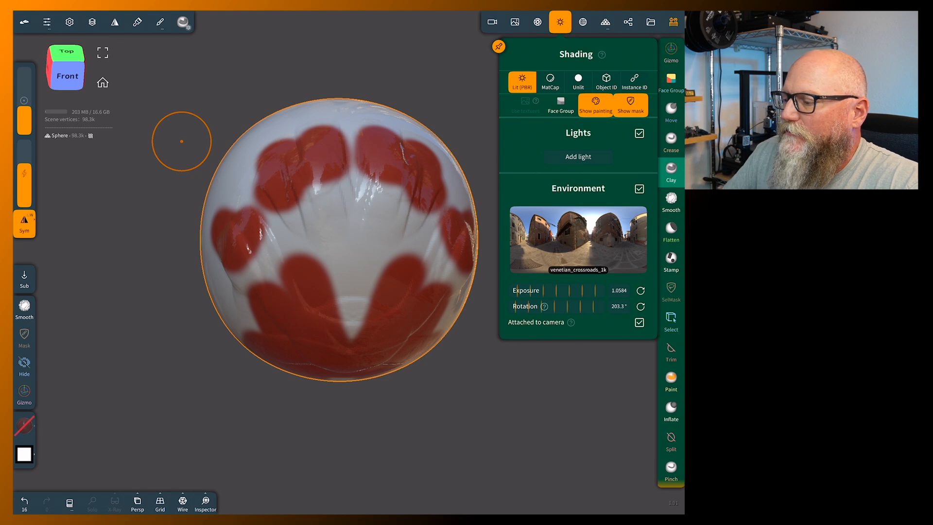
left_click(549, 81)
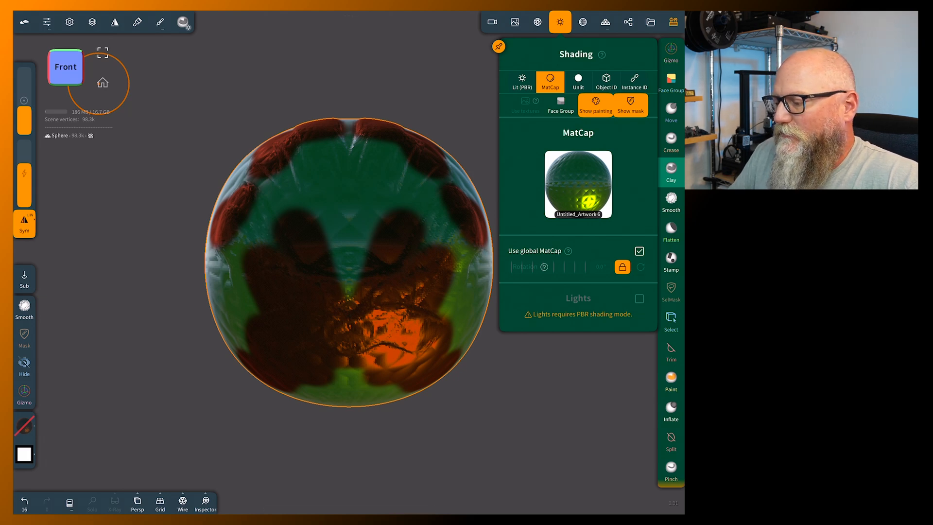
left_click(640, 250)
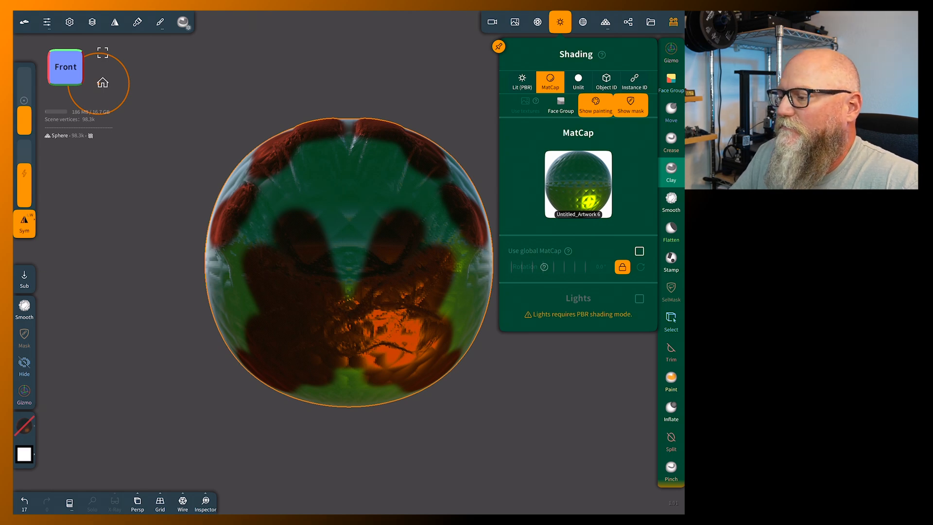
left_click(639, 250)
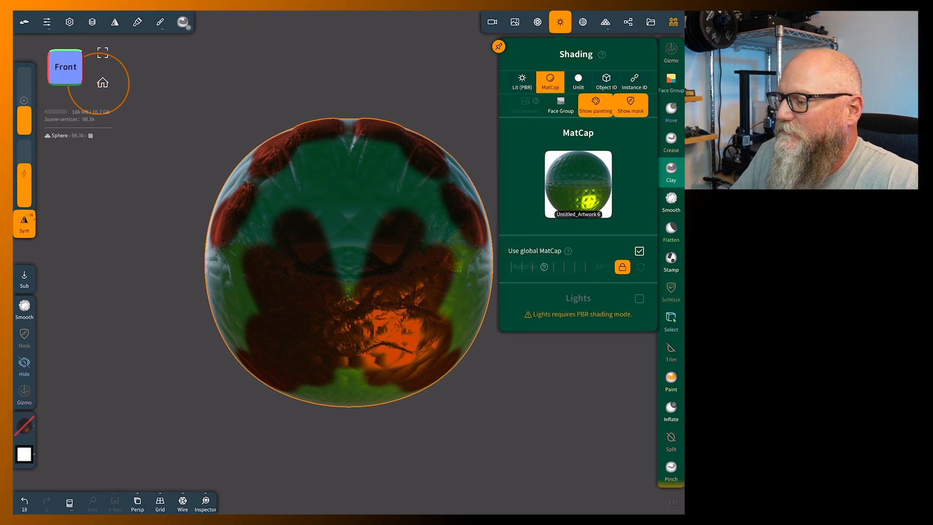
- Add a Cylinder primitive from the Scene panel as a post beneath the sphere
left_click(628, 23)
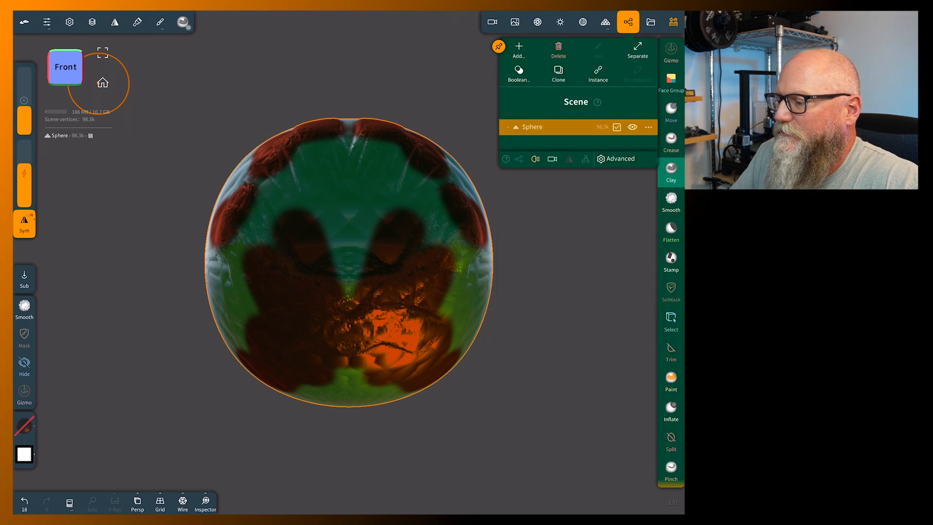
left_click(518, 48)
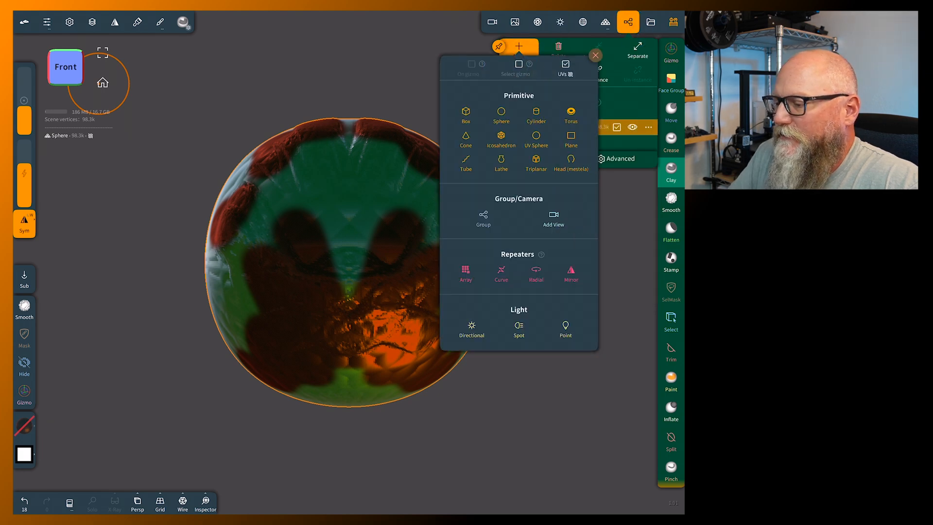
left_click(534, 115)
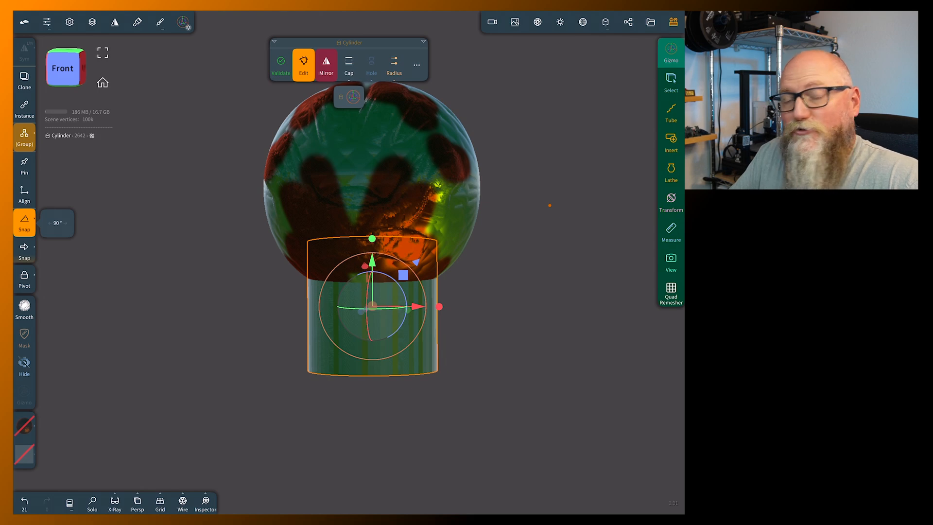
- Uncheck Use global MatCap so the cylinder gets its own IMG_0271 MatCap, and drag its Rotation slider
left_click(560, 22)
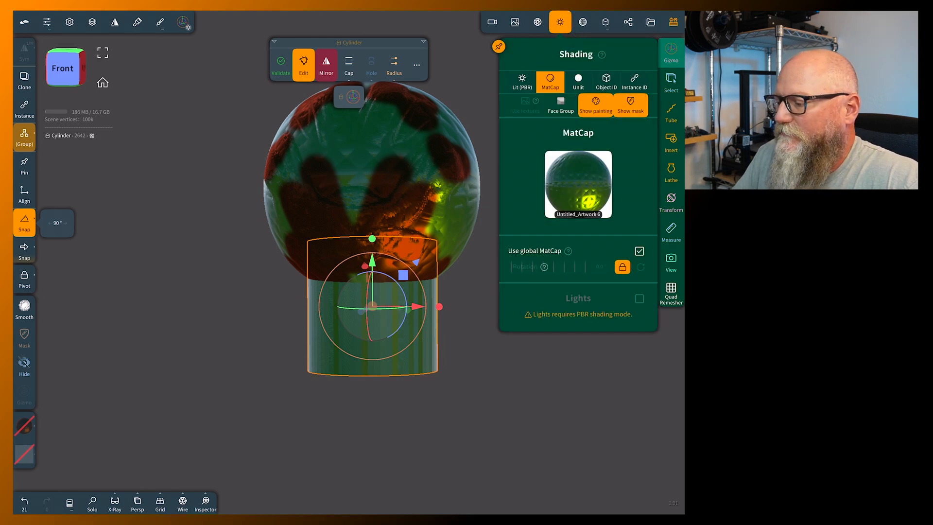
left_click(639, 251)
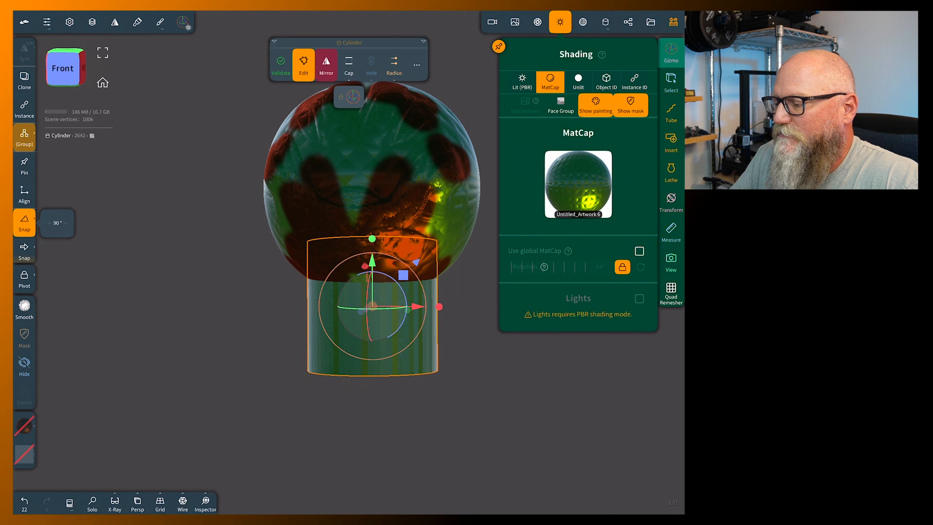
left_click(576, 184)
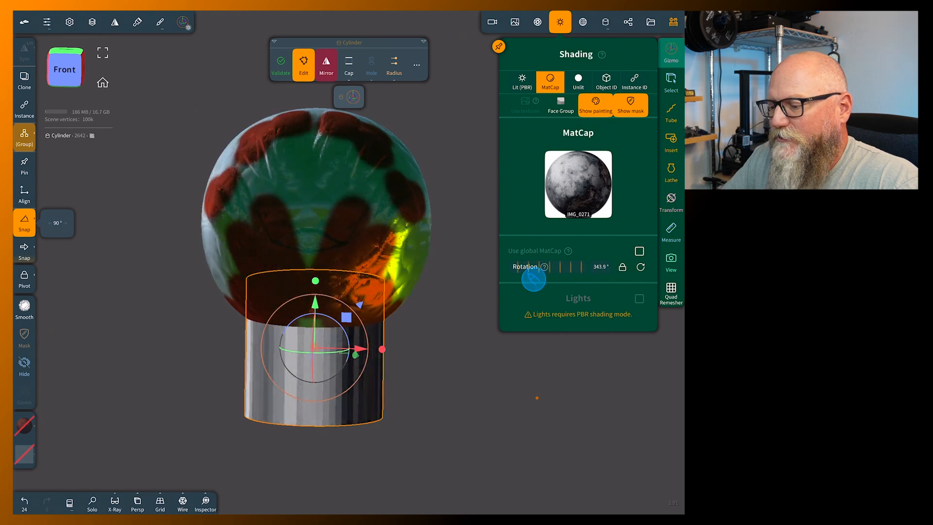
left_click_drag(534, 283, 515, 282)
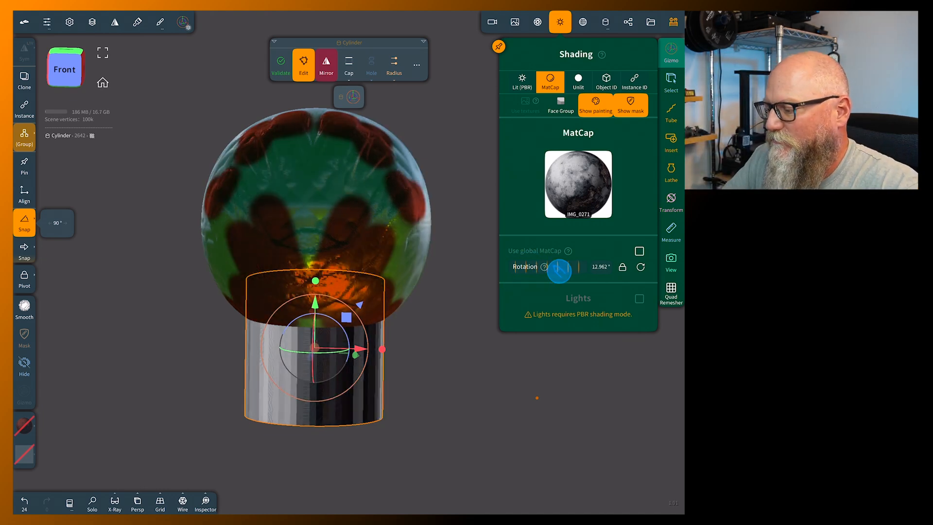
left_click_drag(558, 272, 529, 284)
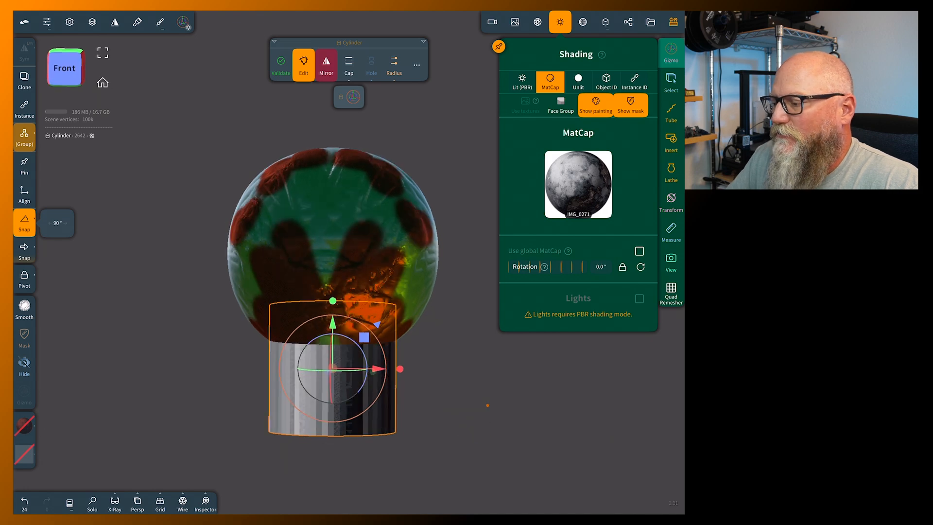
left_click(577, 81)
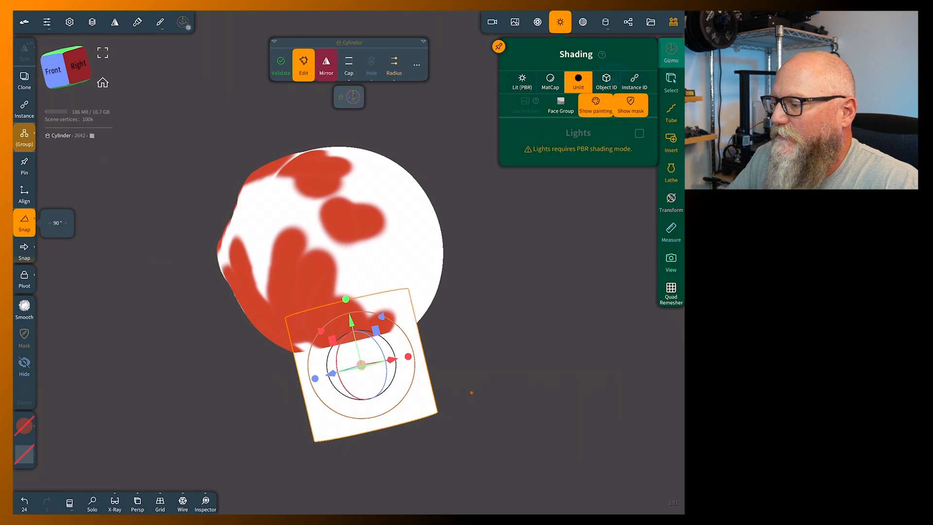
left_click(606, 82)
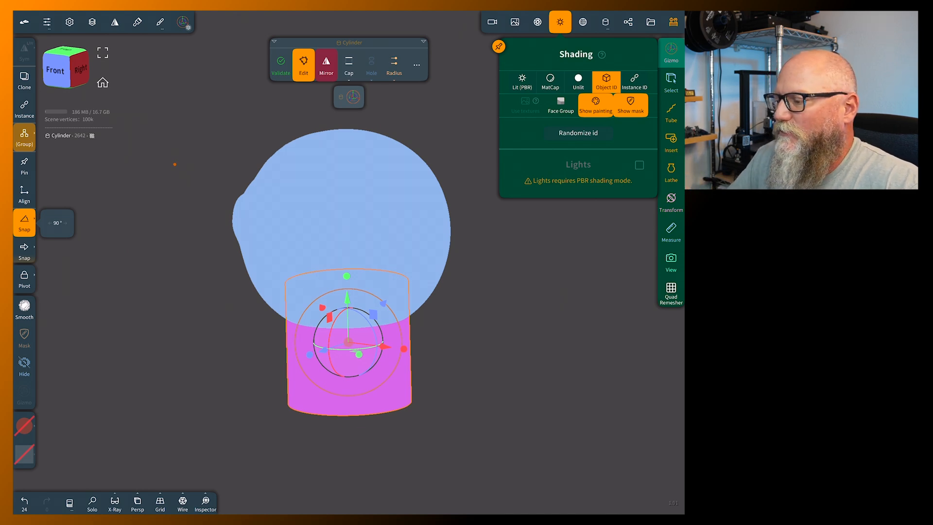
left_click(635, 81)
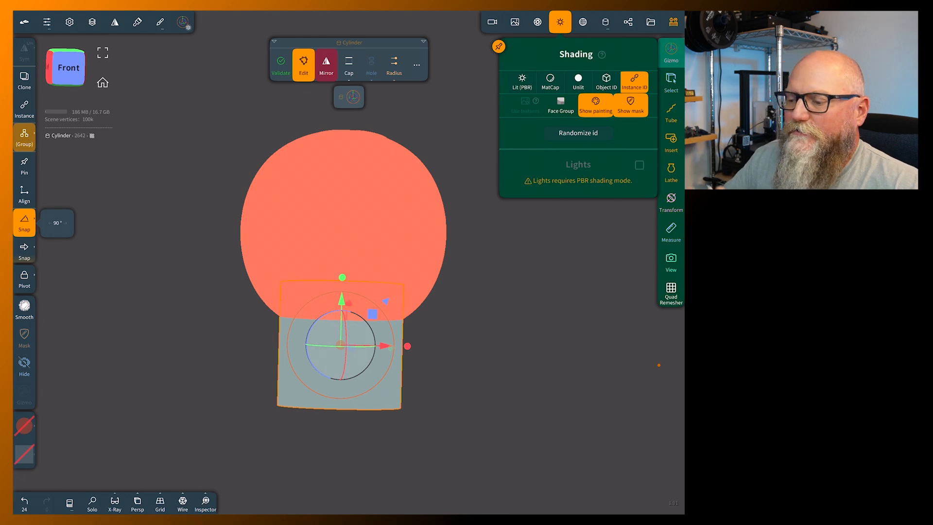
left_click(550, 81)
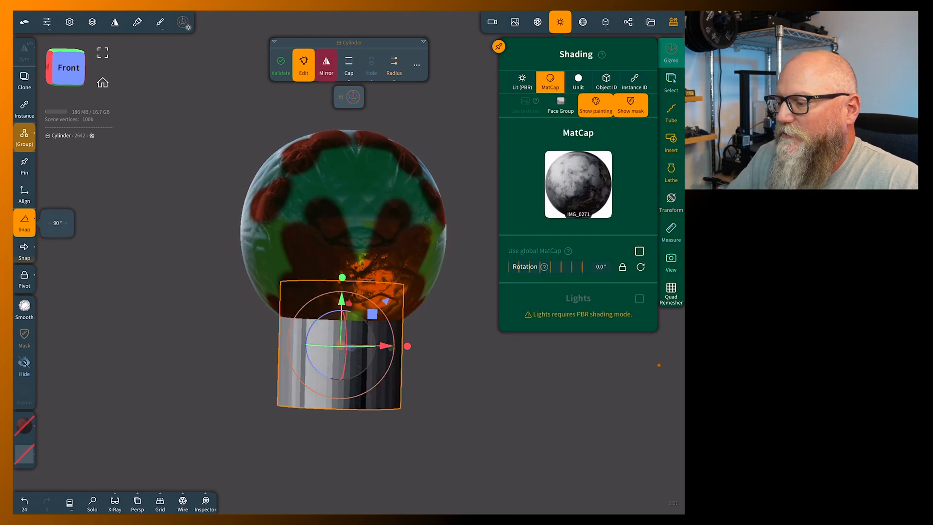
- Preview Lit PBR with face group colours, then return to MatCap shading and bring up its library
left_click(522, 82)
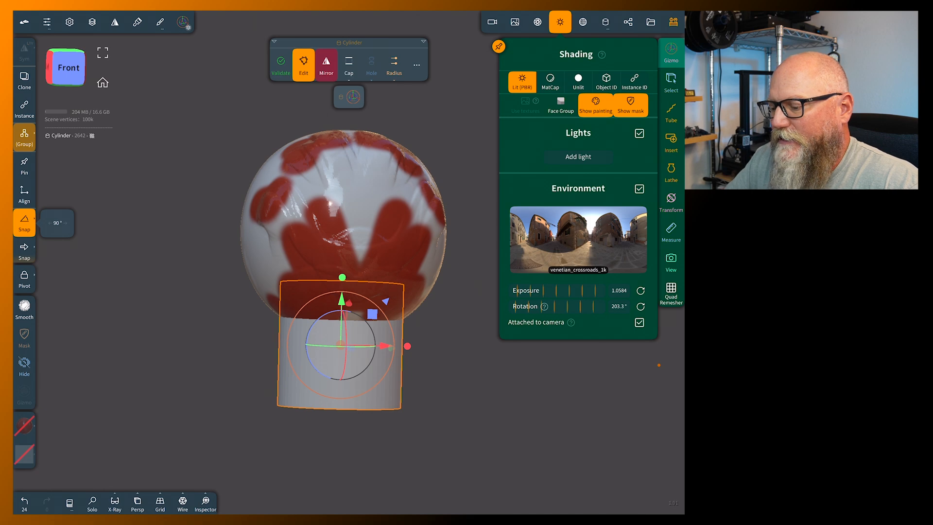
left_click(560, 106)
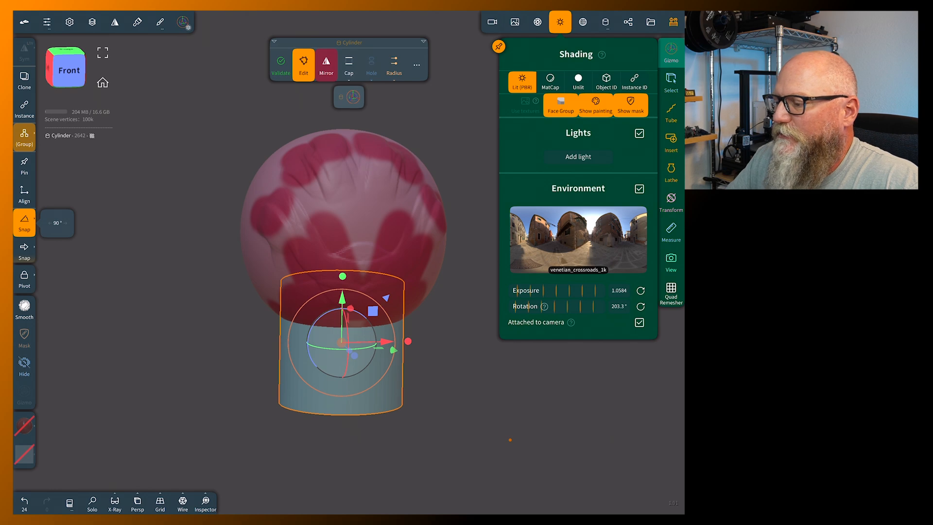
left_click(550, 82)
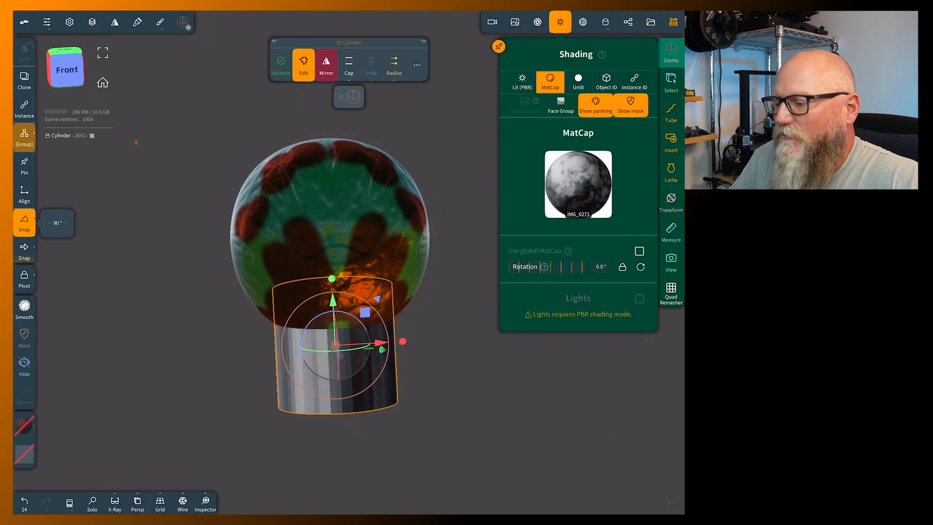
left_click(576, 183)
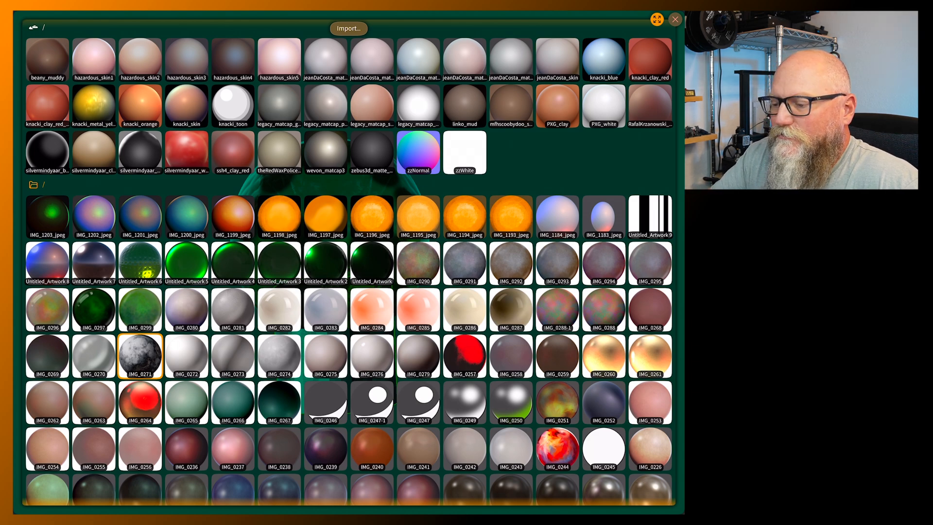
- Apply the beige theRedWaxPolice_sculpt MatCap to the sphere and cylinder and inspect from the left
left_click(279, 152)
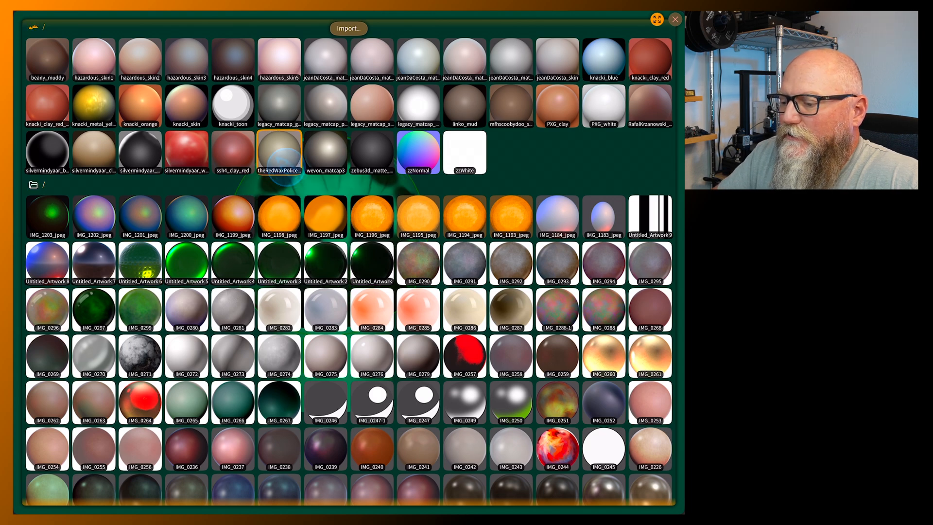
left_click(278, 153)
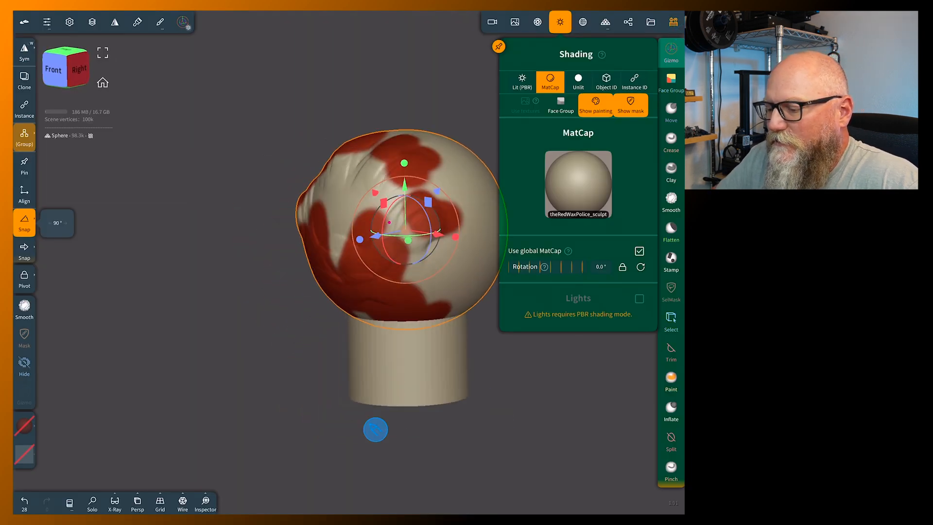
left_click_drag(404, 227, 309, 261)
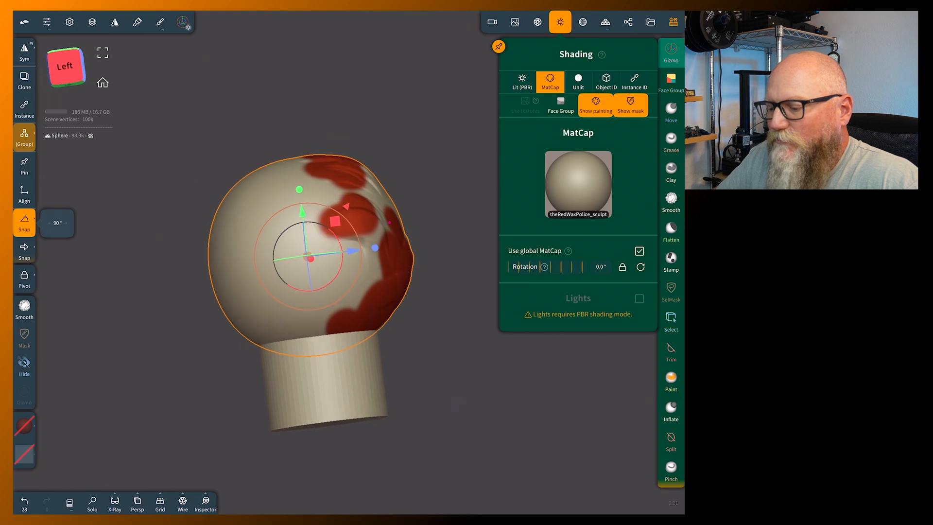